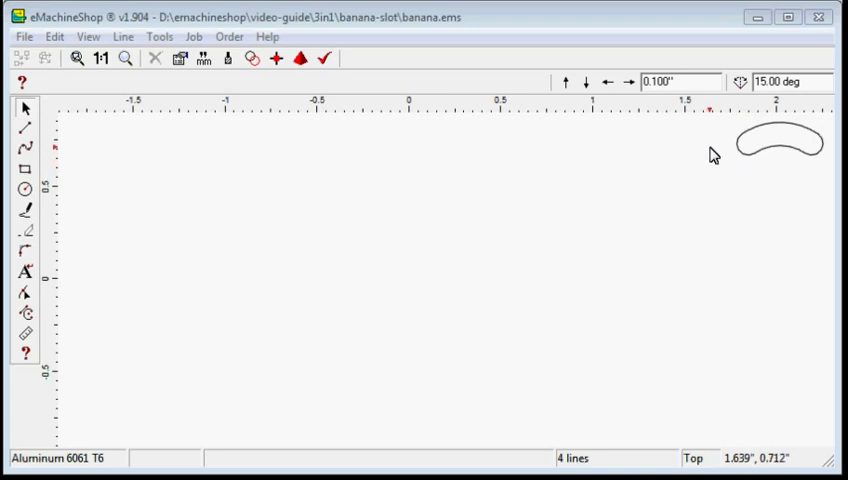
mouse_move(711, 155)
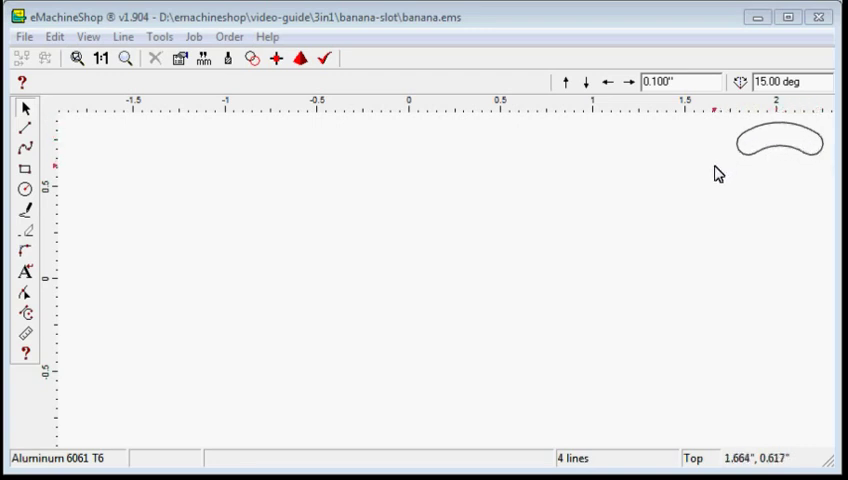
mouse_move(534, 233)
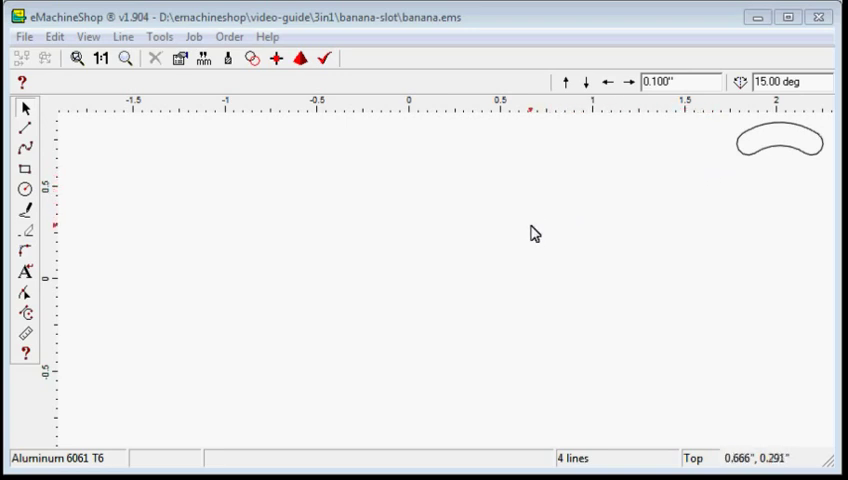
mouse_move(243, 226)
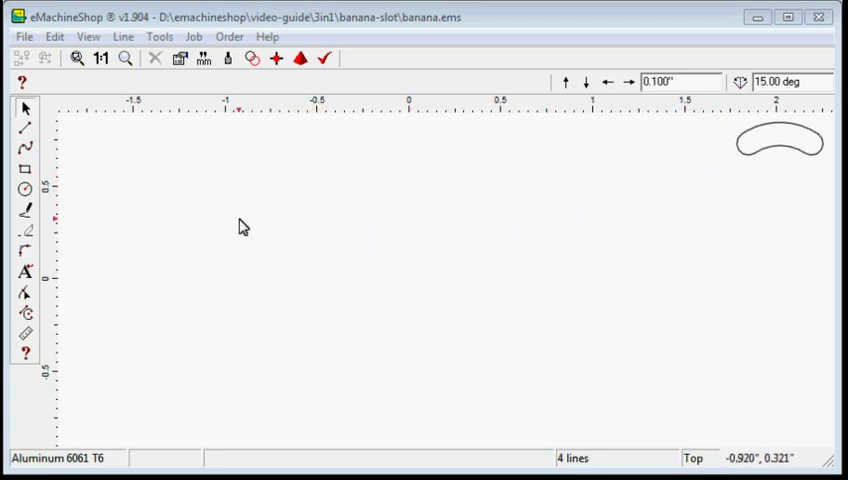
mouse_move(171, 215)
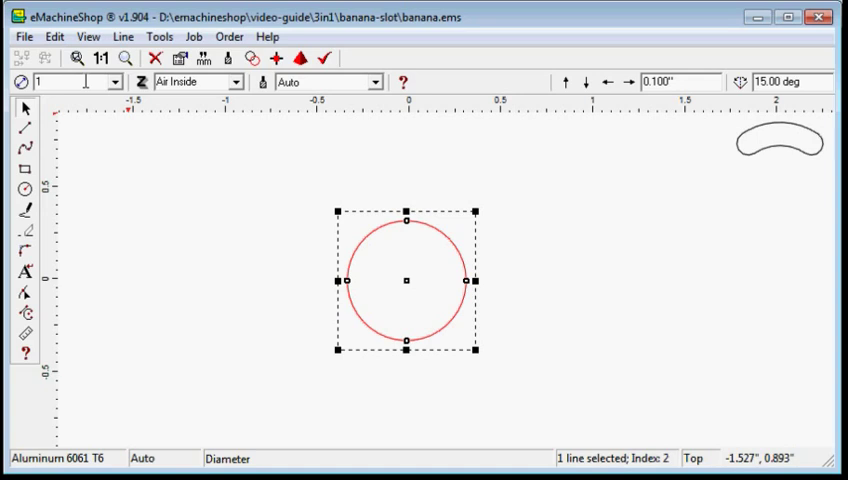
- Draw concentric circles of 1.0 and 1.5 inch diameter at the origin
type("1.000\"")
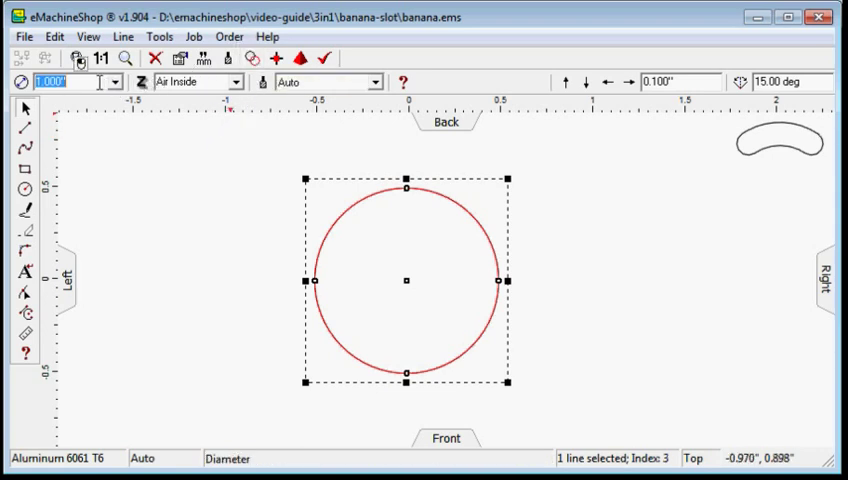
type("1.5")
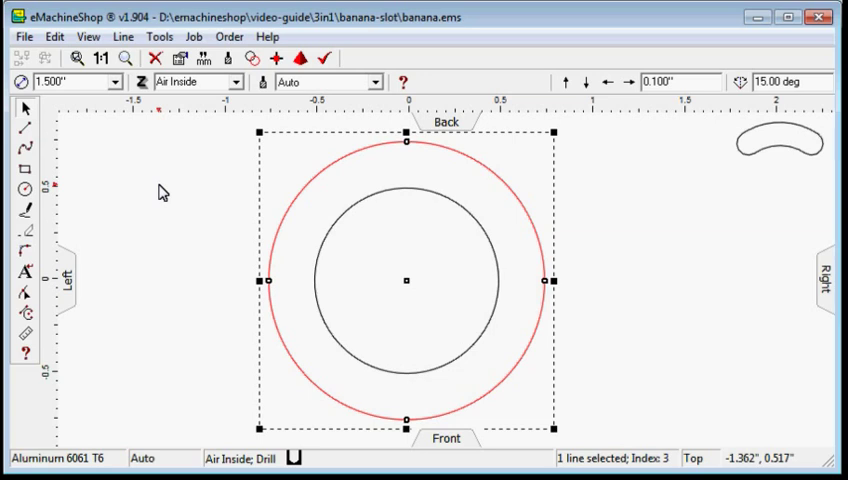
mouse_move(52, 302)
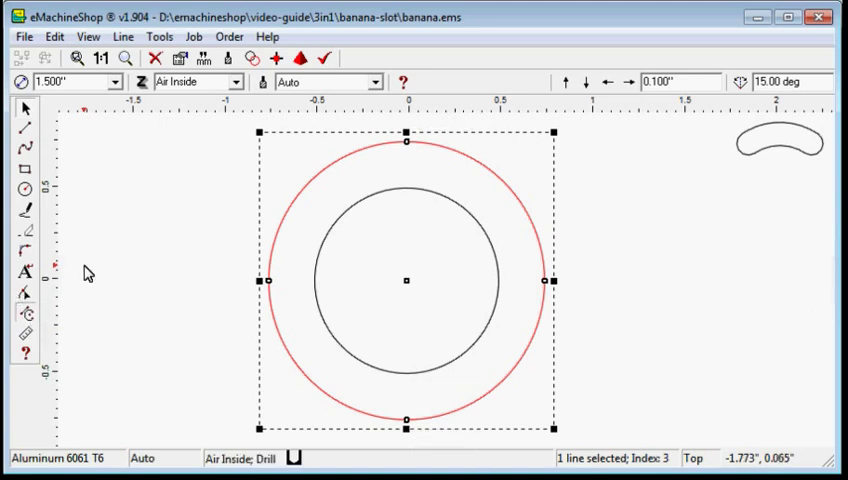
mouse_move(60, 150)
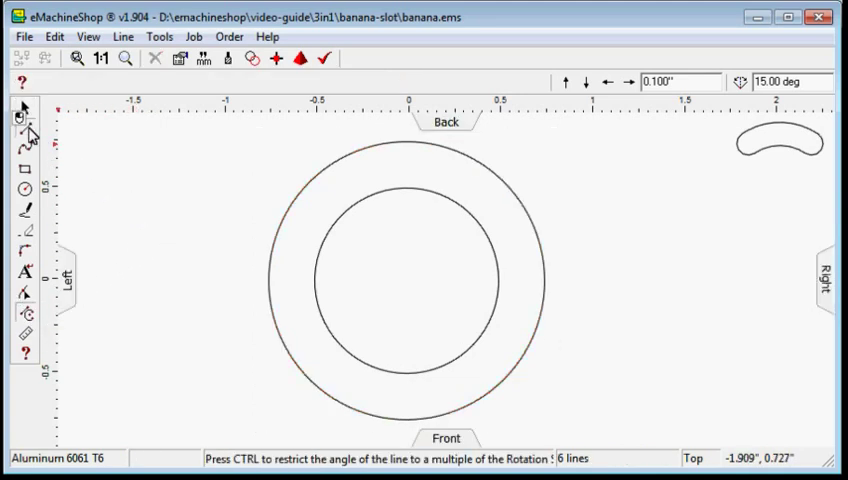
- Draw two lines from the centre at 45° and 135°, crossing both circles
left_click(24, 107)
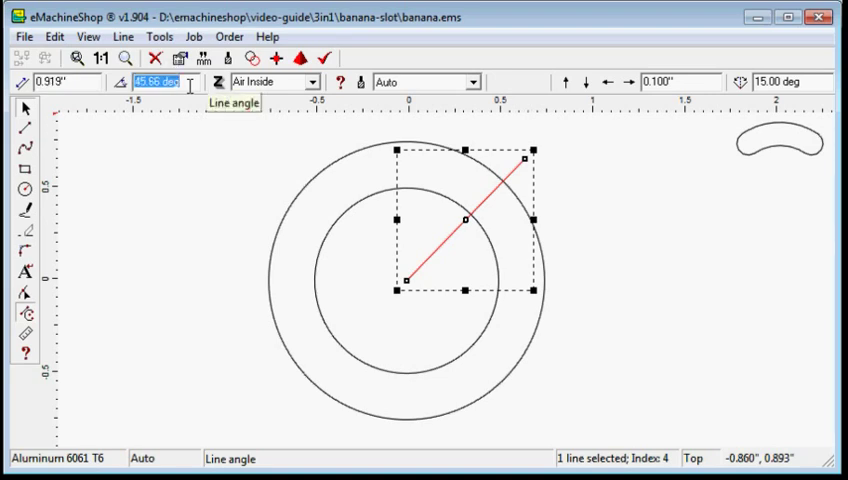
type("45")
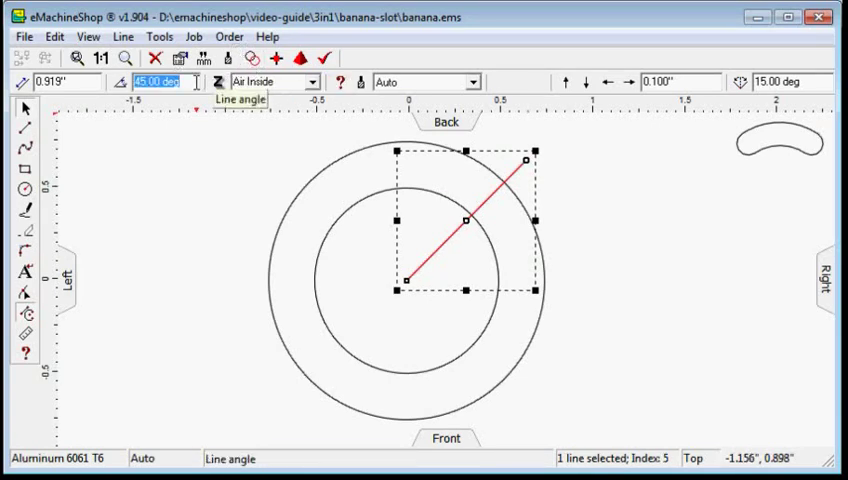
type("135")
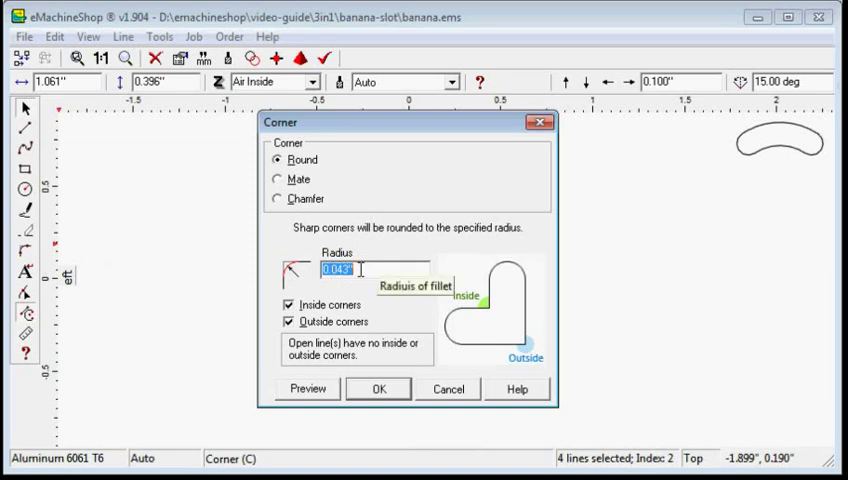
- Round the selected slot outline's corners with a 0.125-inch radius
type("0.")
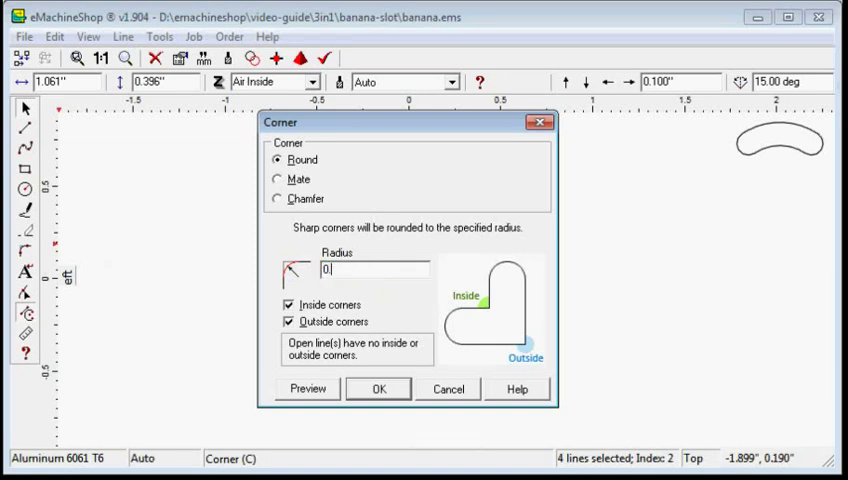
type("0.125")
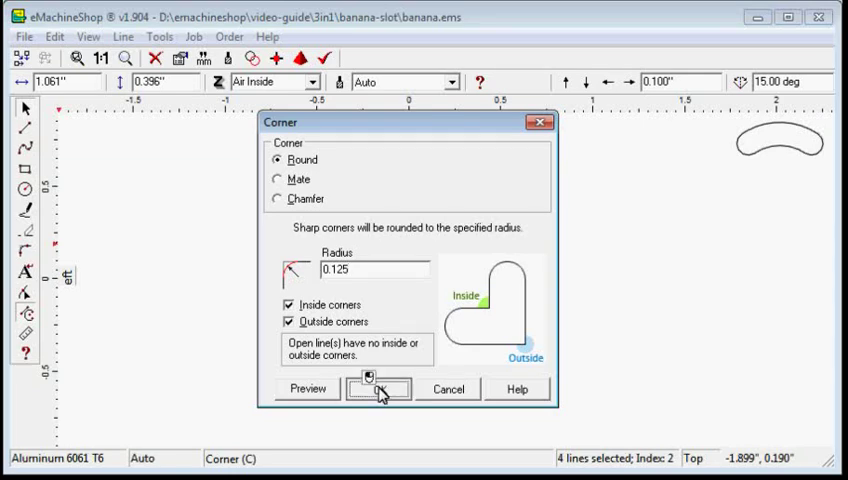
left_click(378, 389)
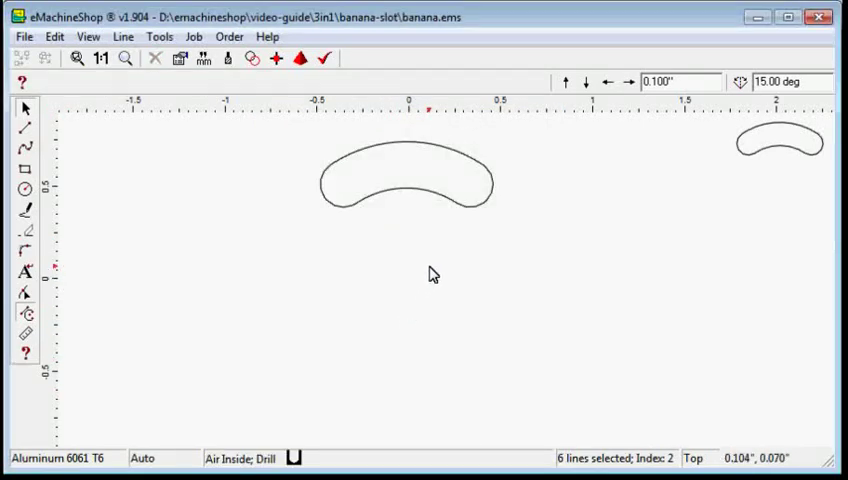
mouse_move(472, 140)
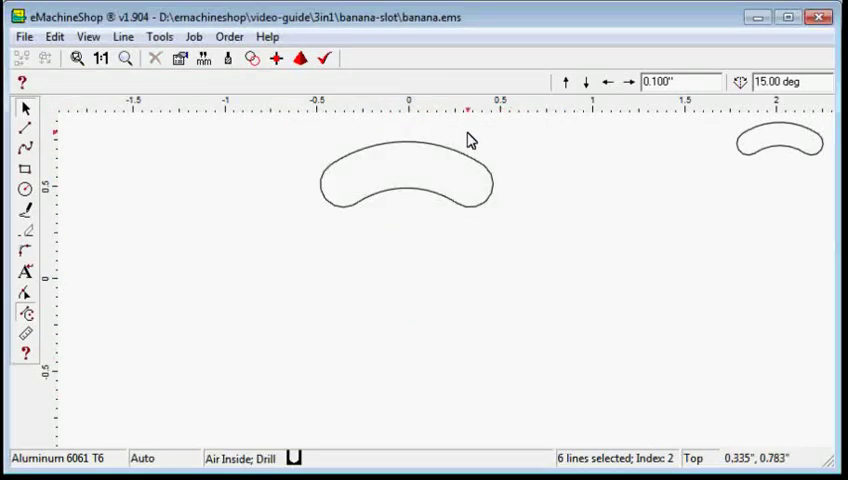